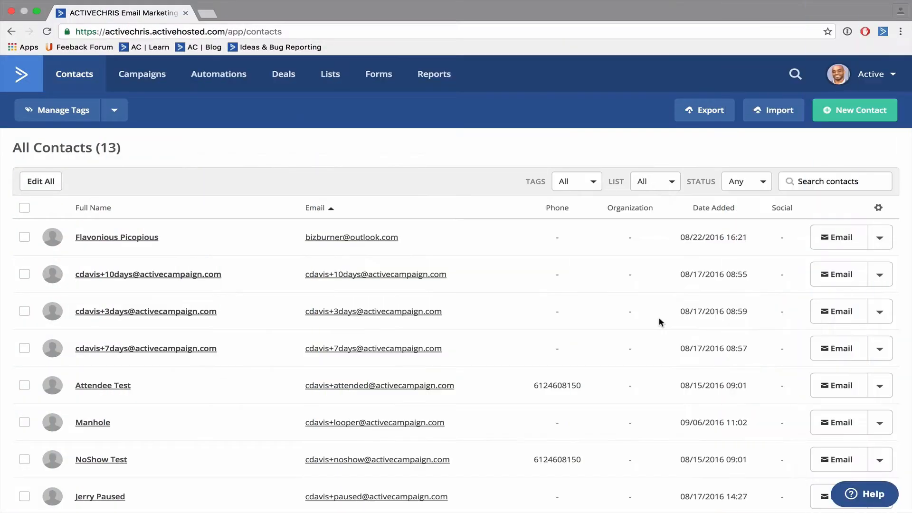
{"action": "mouse_move", "coordinate": [779, 110]}
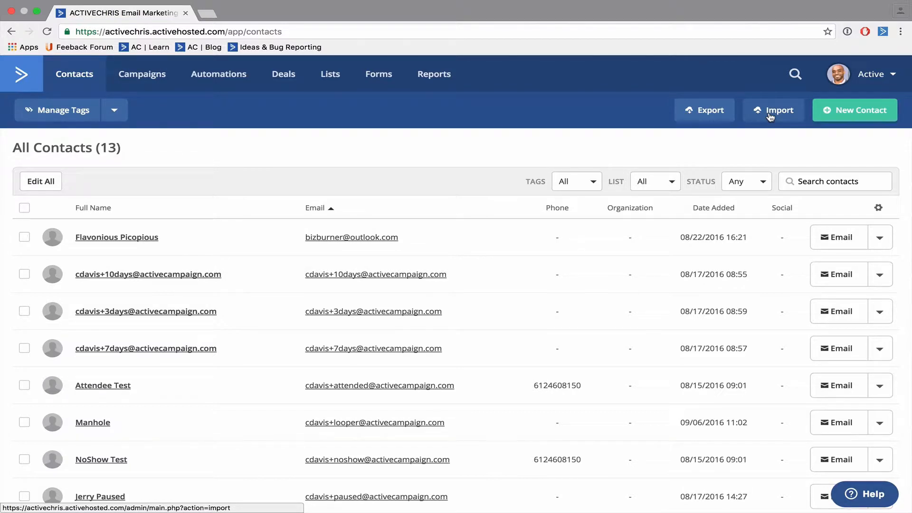
Go to the contact import page from the Contacts page.
{"action": "left_click", "coordinate": [777, 110]}
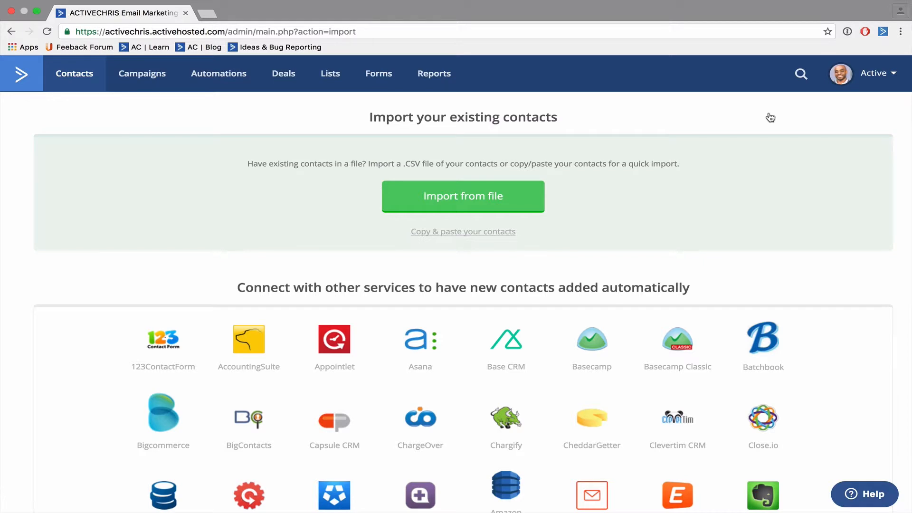
{"action": "mouse_move", "coordinate": [725, 116]}
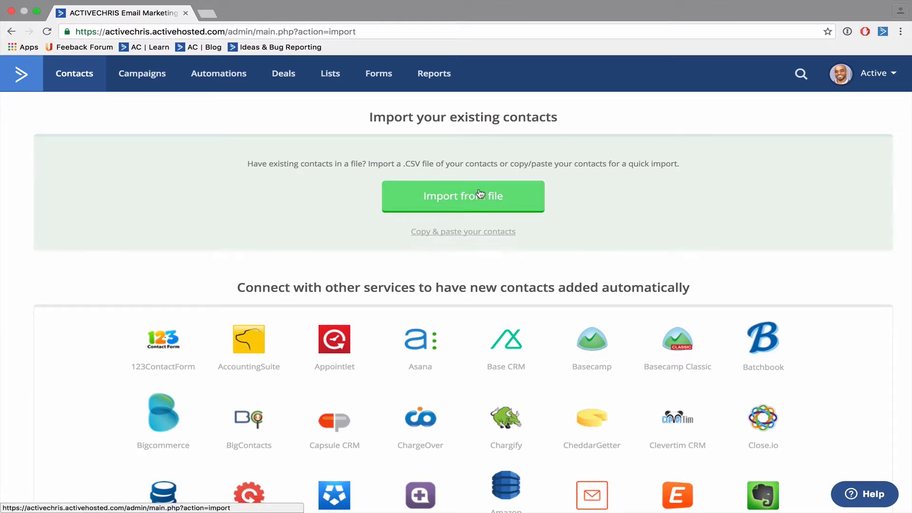
Choose the New Contacts file from Downloads as the import source.
{"action": "left_click", "coordinate": [462, 196]}
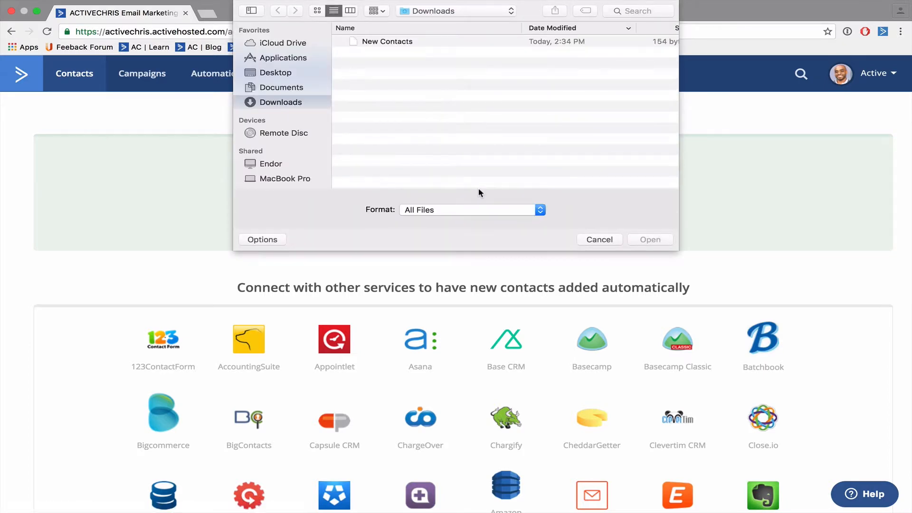
{"action": "left_click", "coordinate": [387, 42]}
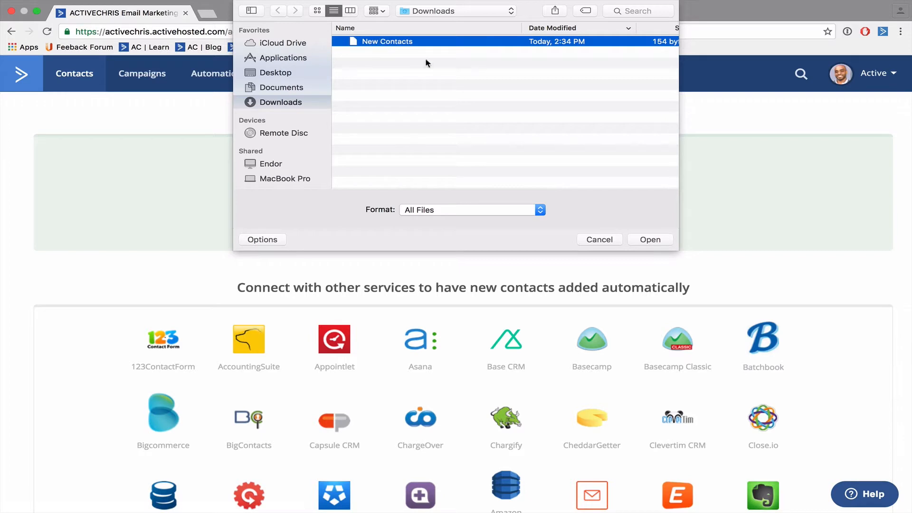
{"action": "left_click", "coordinate": [598, 239]}
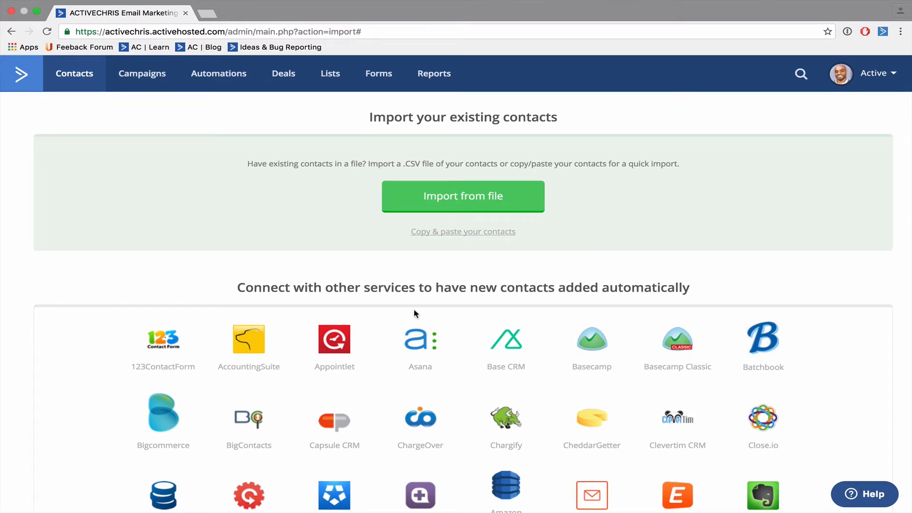
{"action": "mouse_move", "coordinate": [419, 343]}
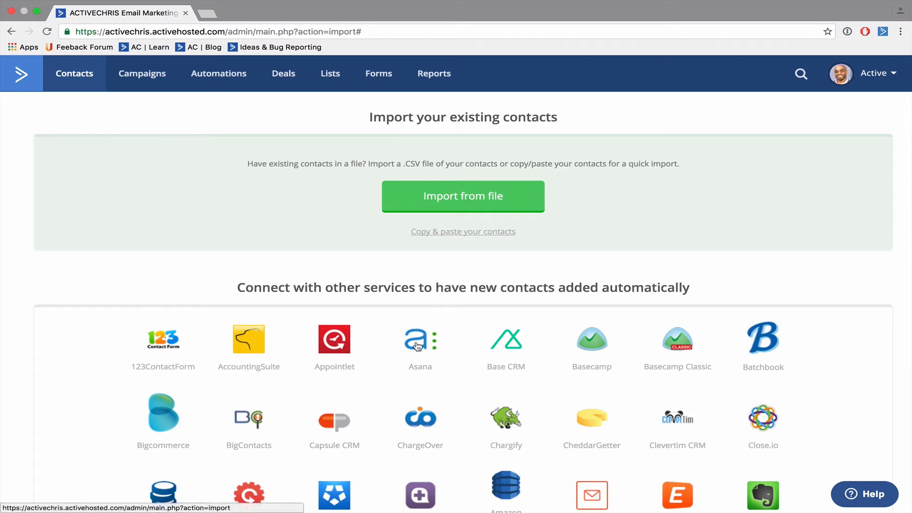
Bring up the Asana connection prompt from the integrations grid.
{"action": "left_click", "coordinate": [420, 339]}
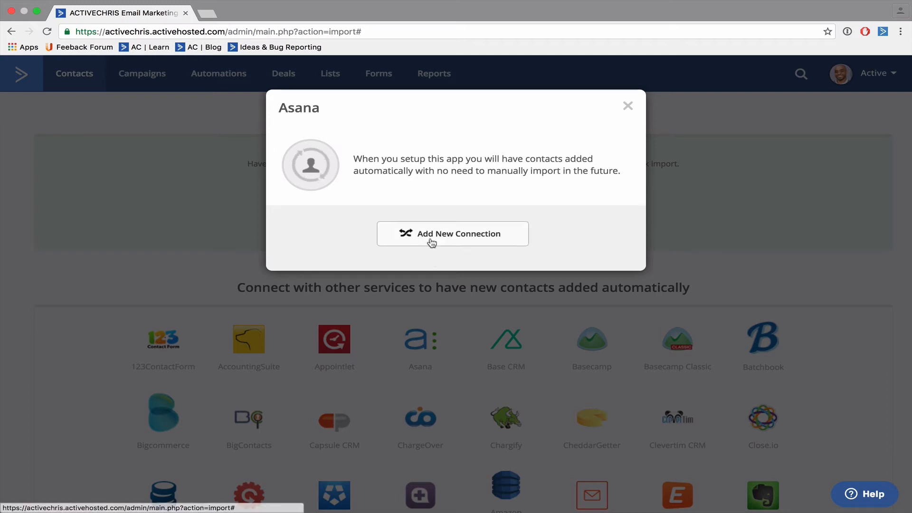
{"action": "mouse_move", "coordinate": [439, 238]}
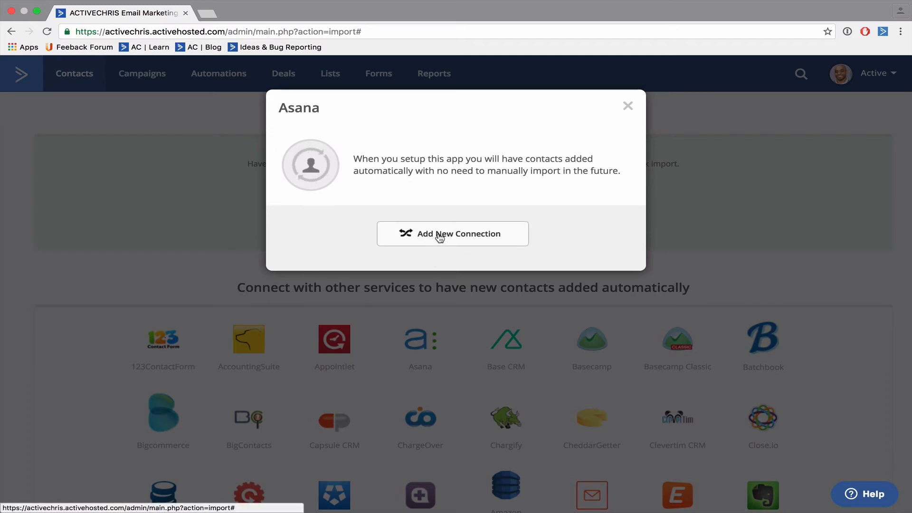